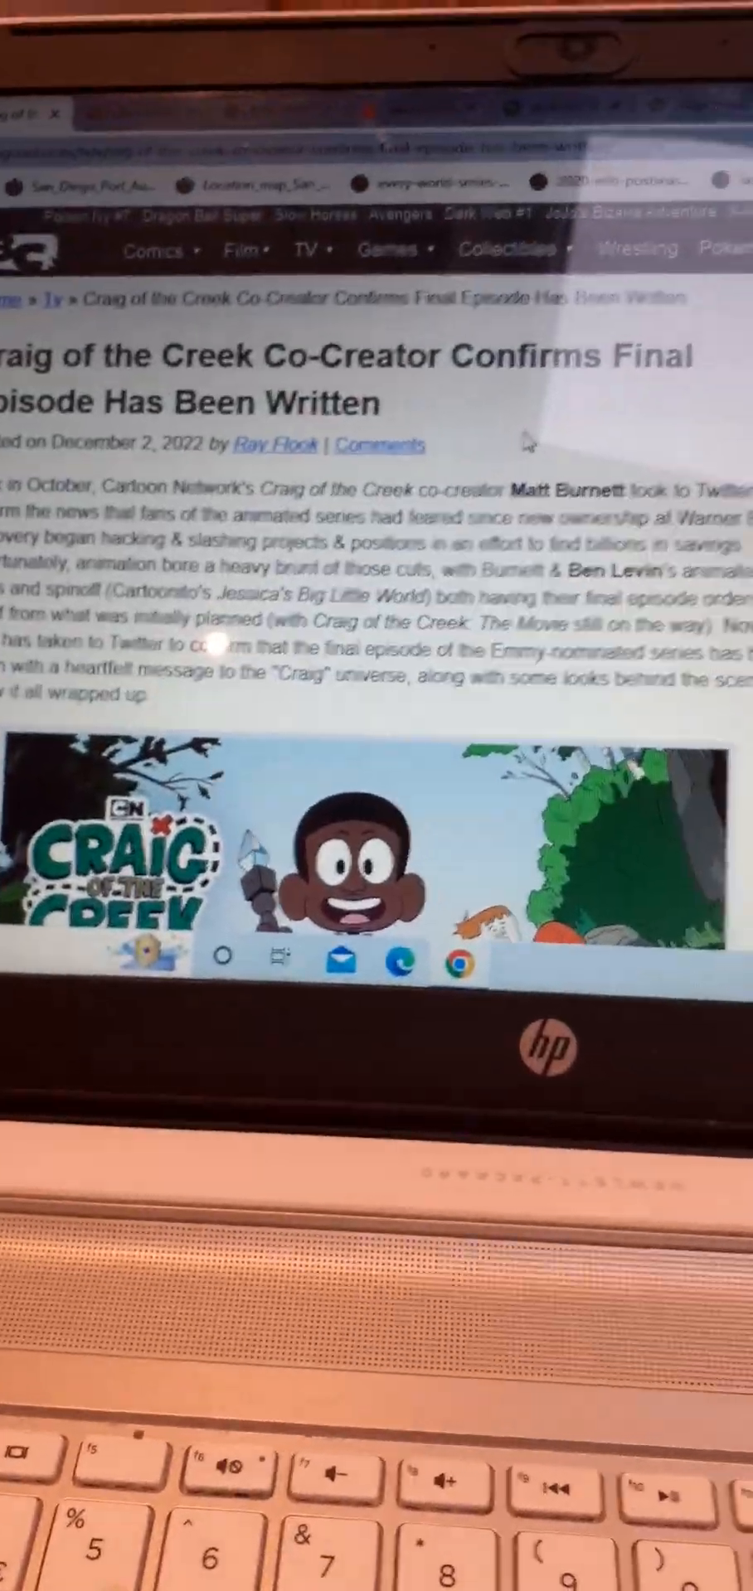
Scroll down the Craig of the Creek article to Ben Levin's embedded tweets.
scroll(down, 3)
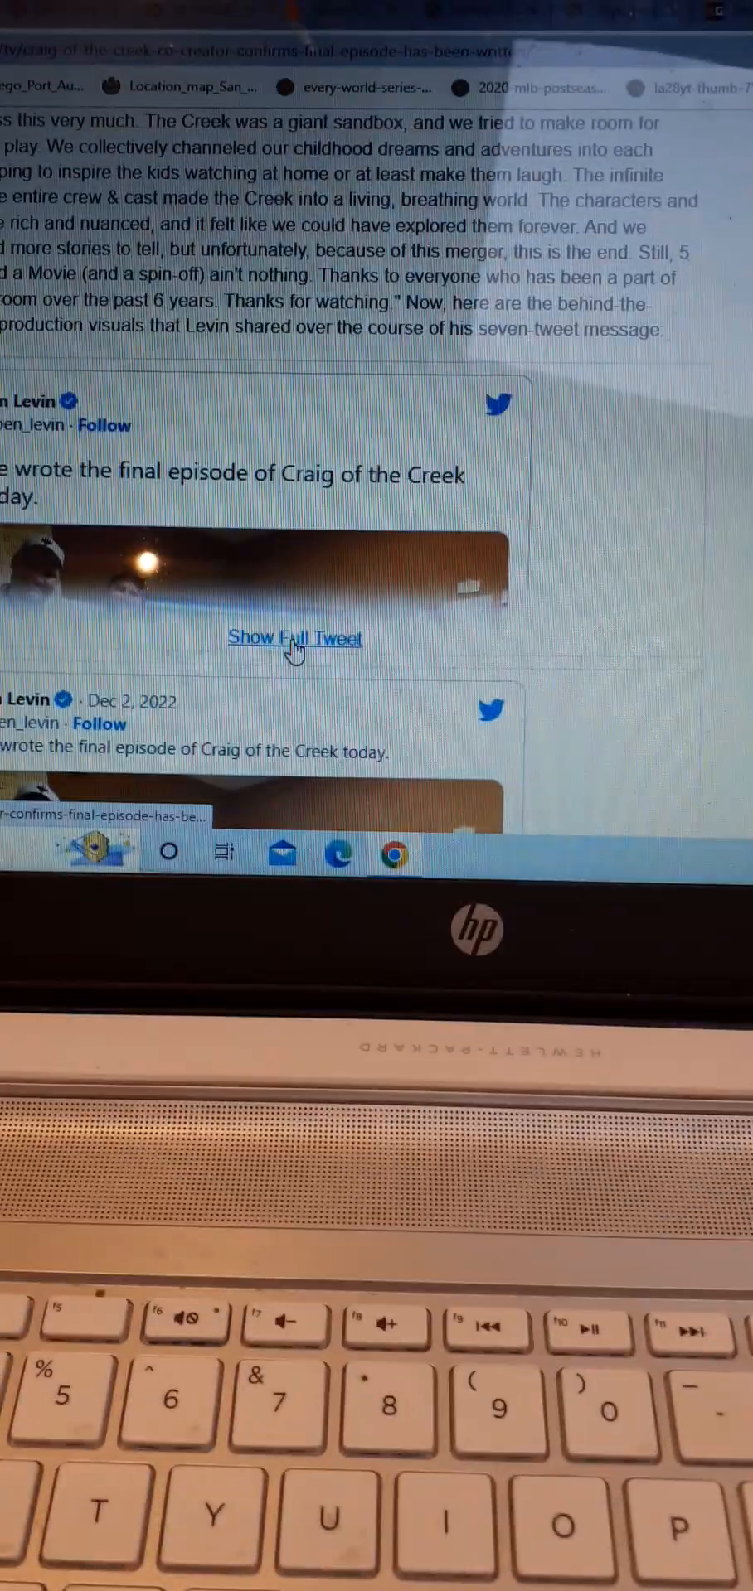
scroll(down, 3)
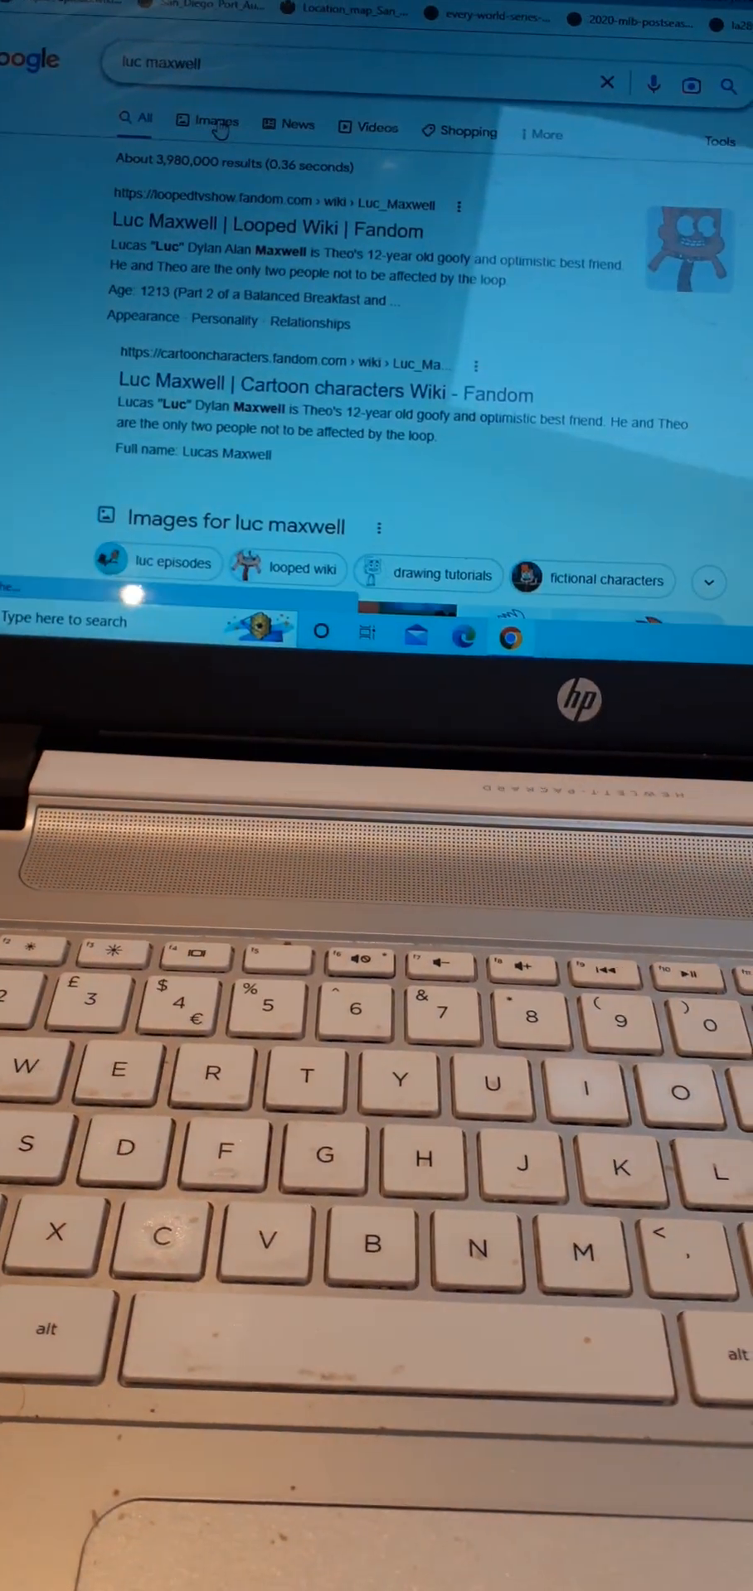
Select the YouTube search box over the Batman theme video.
click(211, 121)
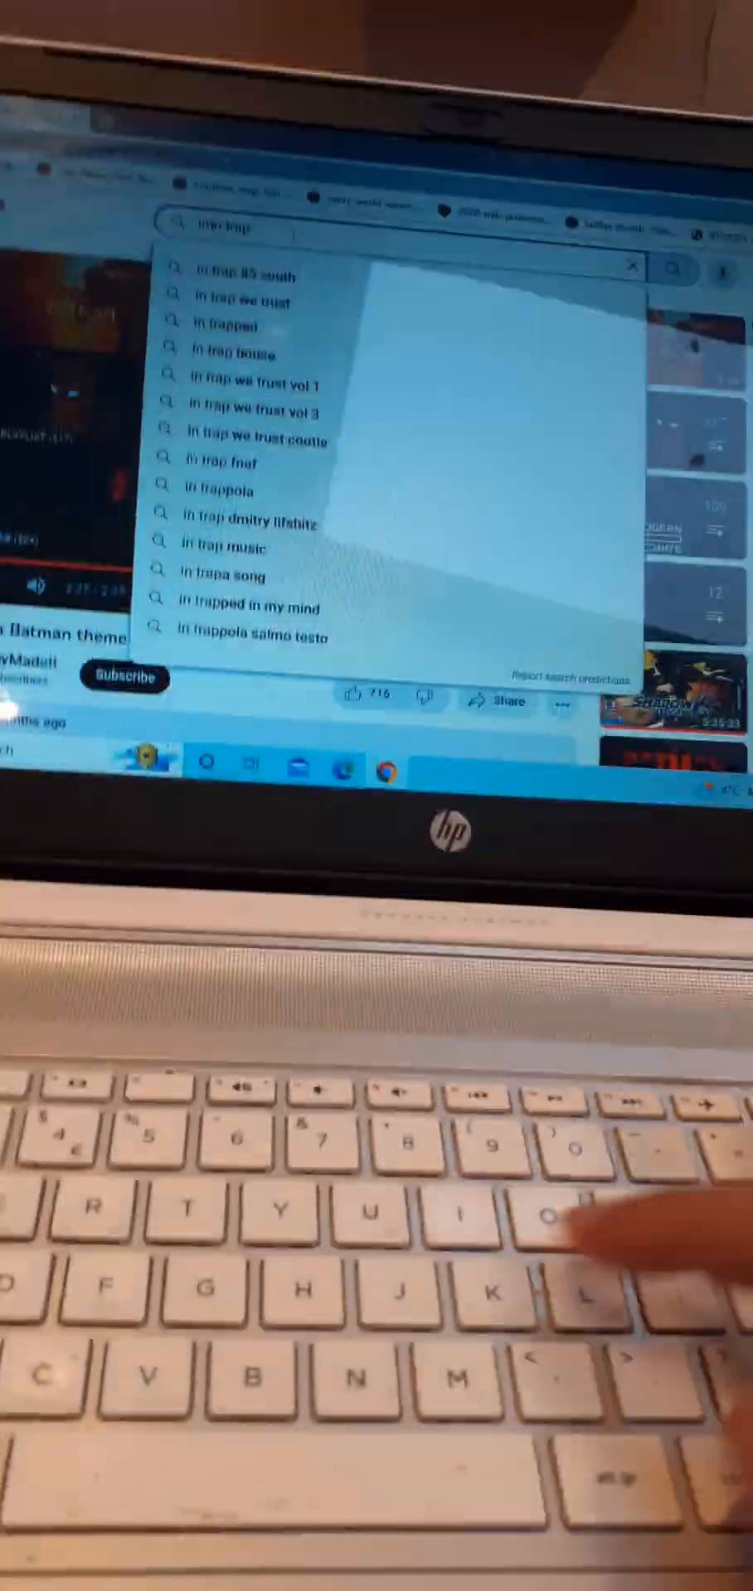
Search YouTube with the typed query 'imperial marchn trap'.
text(imperial marchn trap)
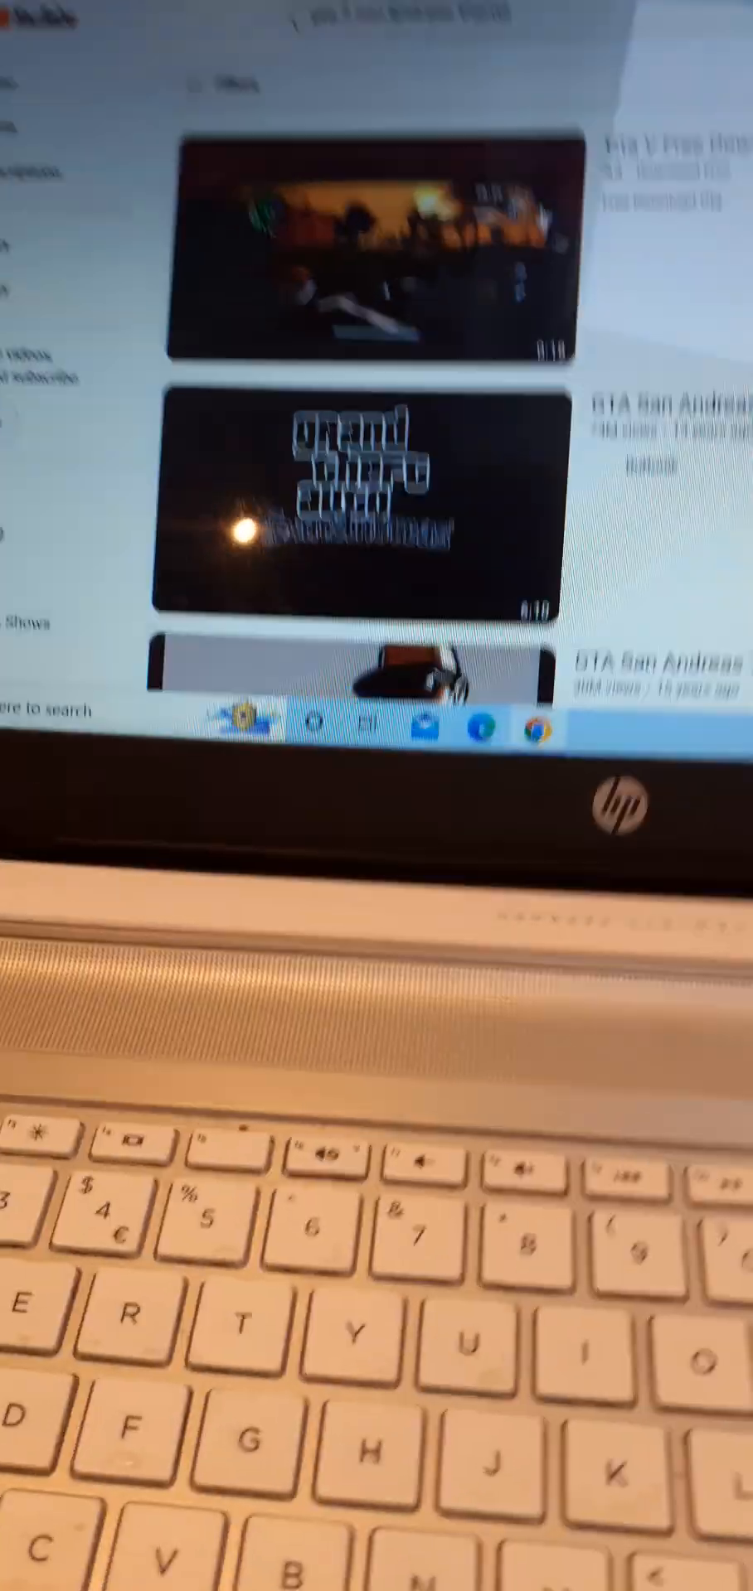
Search for 'gta 3 san andreas theme me' before reaching the SMG4 Mario basketball preview.
text(gta 3 san andreas theme me)
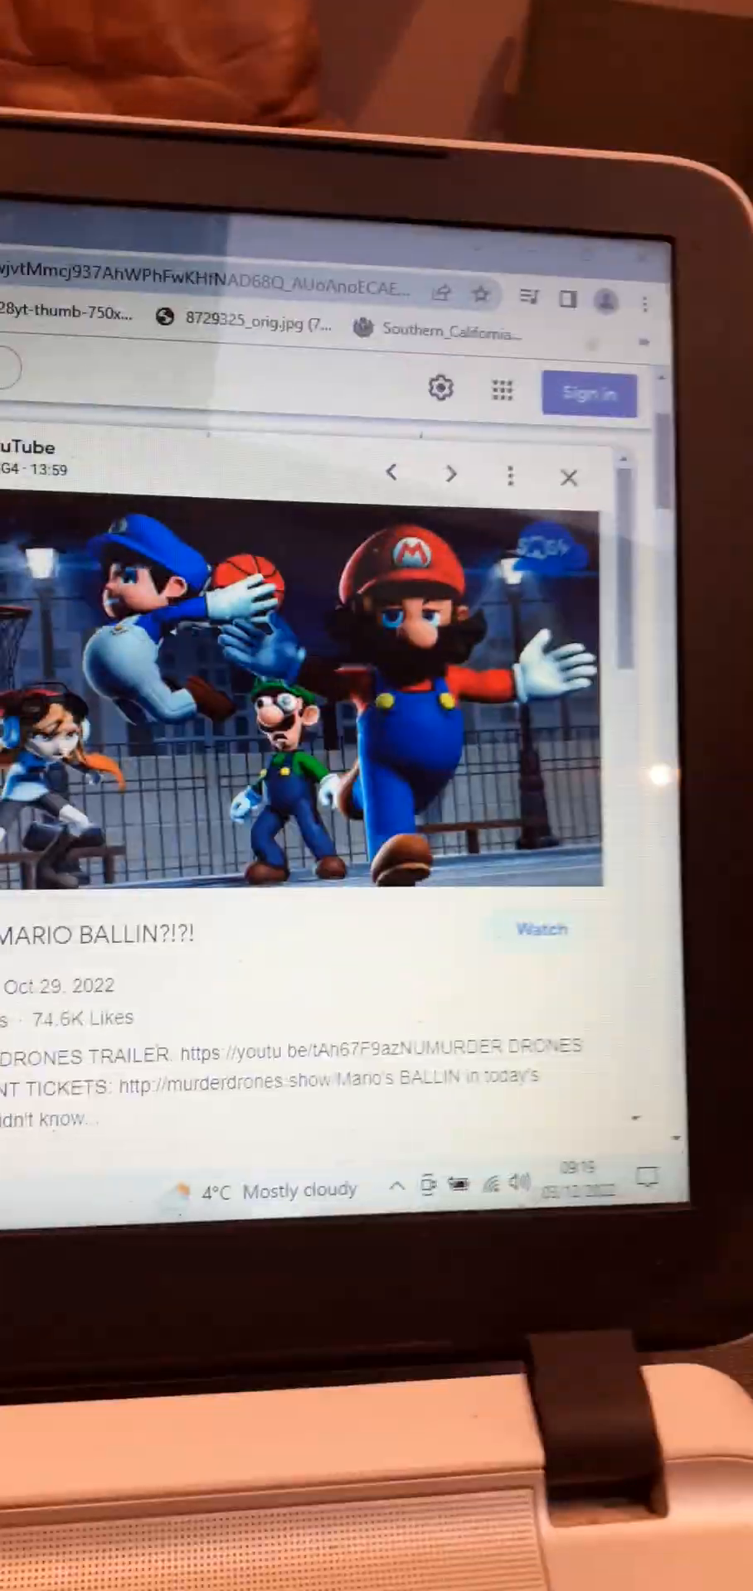
Preview the No Context SMG4 image, then the History of Meggy Amino image.
click(451, 476)
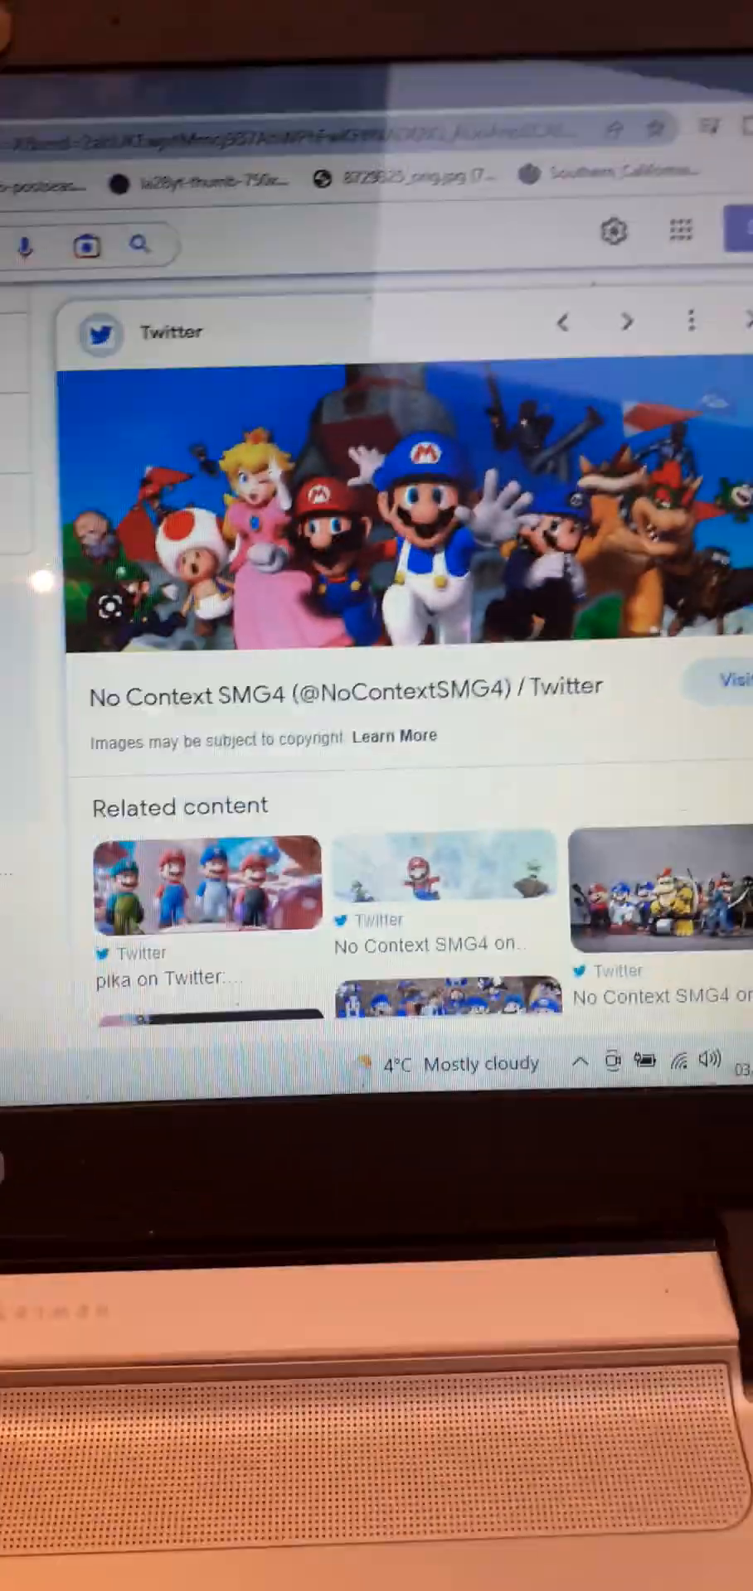
click(627, 322)
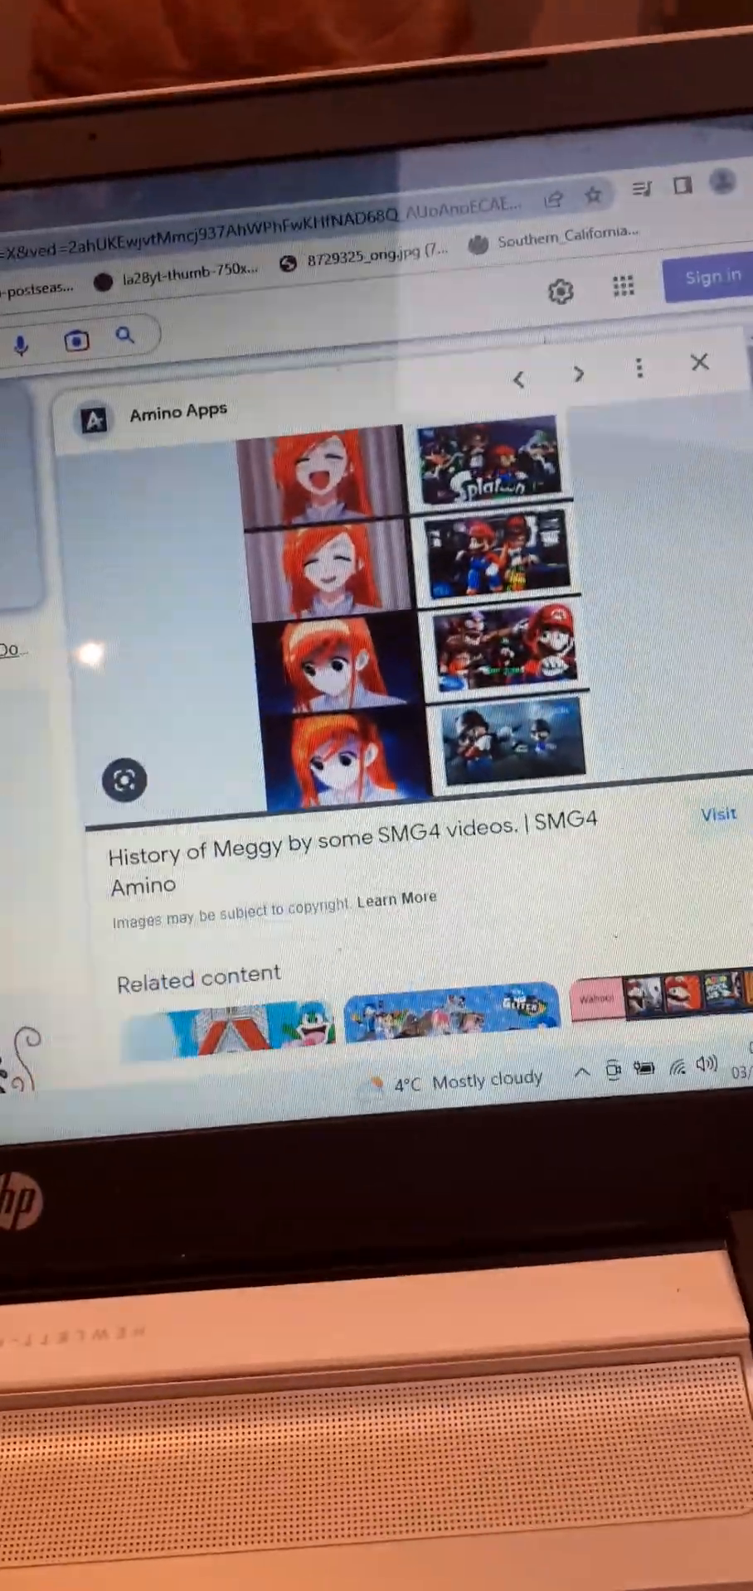